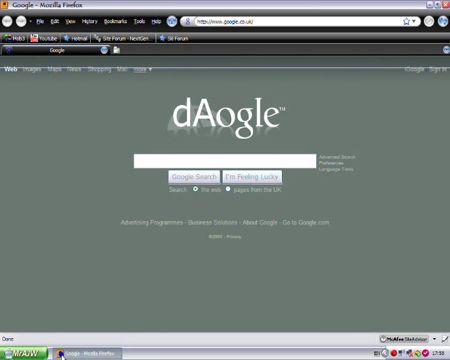
{"action": "mouse_move", "coordinate": [218, 88]}
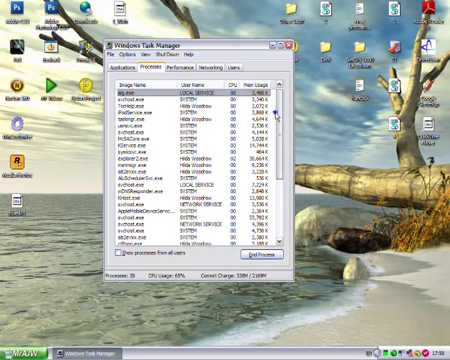
Scroll the Processes list to confirm firefox.exe is no longer running.
{"action": "scroll", "scroll_direction": "down", "scroll_amount": 3}
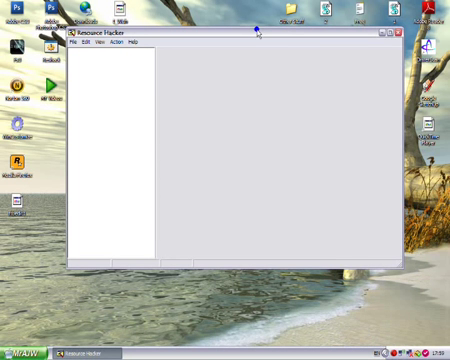
{"action": "mouse_move", "coordinate": [20, 175]}
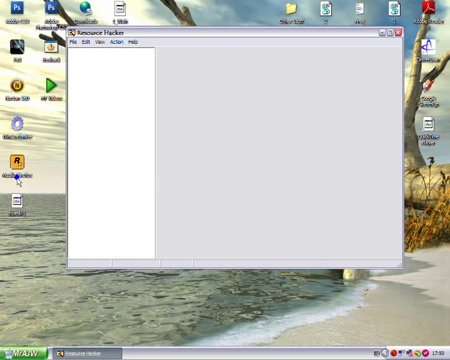
{"action": "mouse_move", "coordinate": [113, 115]}
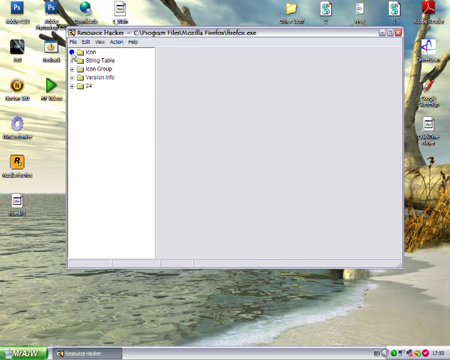
Replace icon 1's 1033 resource with the CallOfDuty icon file from the Icons folder.
{"action": "left_click", "coordinate": [79, 52]}
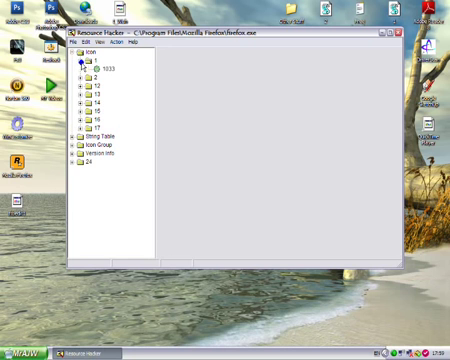
{"action": "left_click", "coordinate": [103, 72]}
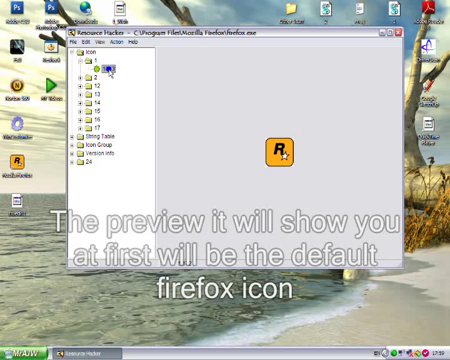
{"action": "right_click", "coordinate": [108, 76]}
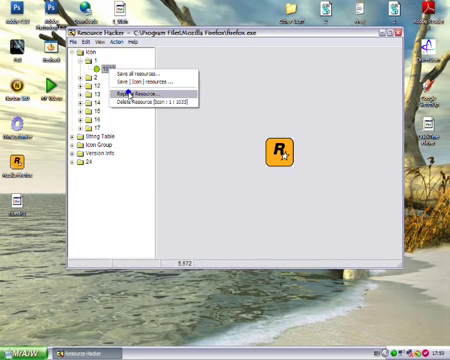
{"action": "left_click", "coordinate": [138, 97]}
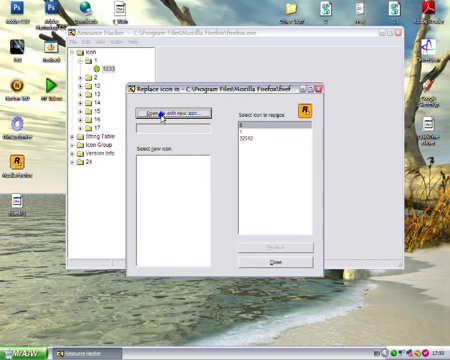
{"action": "left_click", "coordinate": [182, 111]}
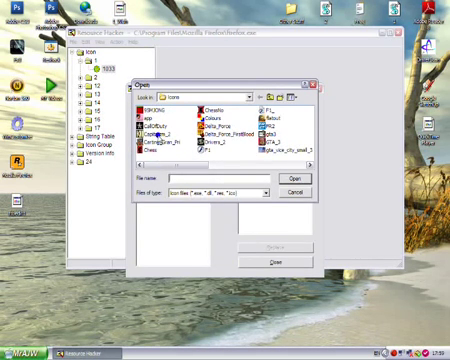
{"action": "left_click", "coordinate": [151, 129]}
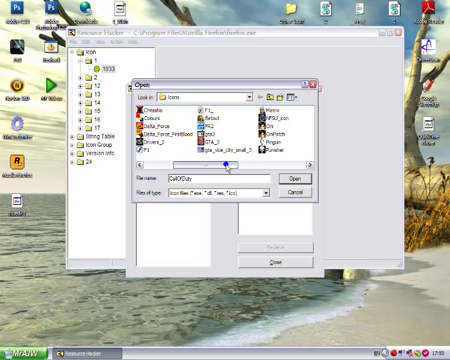
{"action": "scroll", "scroll_direction": "left", "scroll_amount": 3}
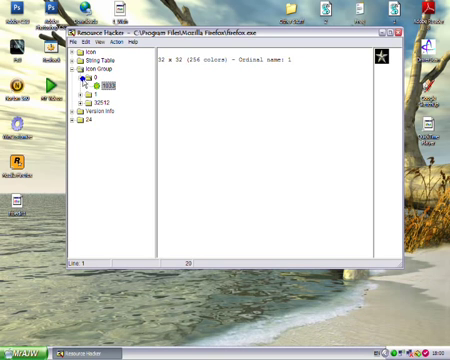
Check icon 1's new image, then replace icon 2's resource with the same game icon file.
{"action": "left_click", "coordinate": [84, 60]}
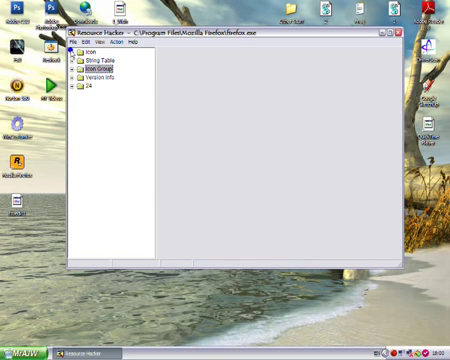
{"action": "left_click", "coordinate": [83, 57]}
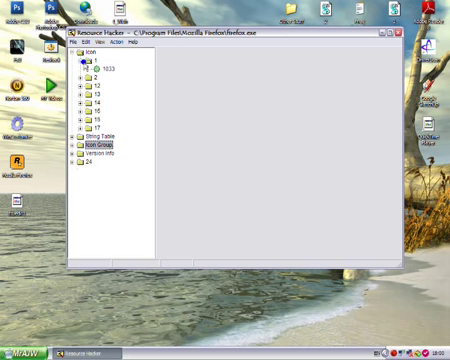
{"action": "left_click", "coordinate": [100, 63]}
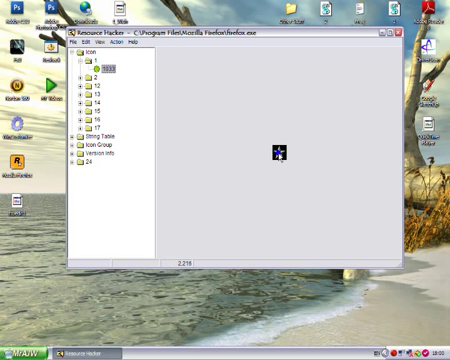
{"action": "left_click", "coordinate": [88, 66]}
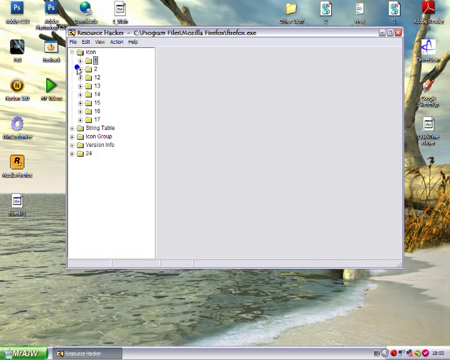
{"action": "left_click", "coordinate": [102, 78]}
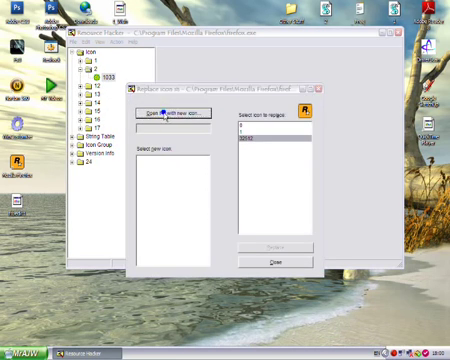
{"action": "left_click", "coordinate": [177, 110]}
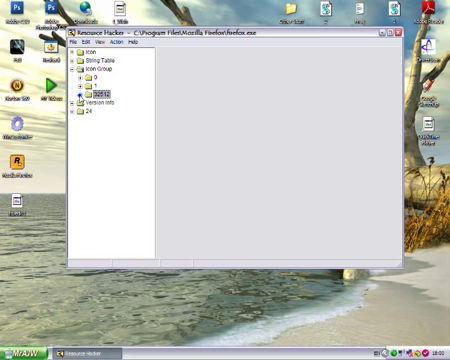
Review the Icon folder again and save the edited Firefox executable.
{"action": "left_click", "coordinate": [83, 66]}
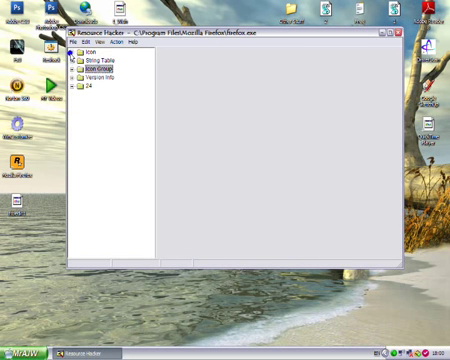
{"action": "left_click", "coordinate": [83, 60]}
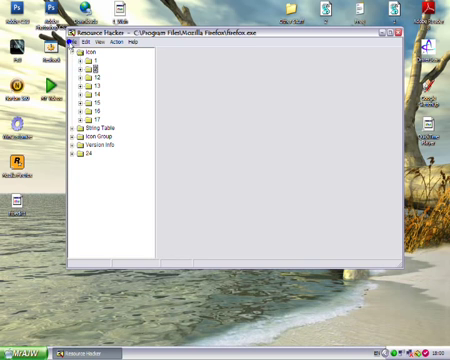
{"action": "left_click", "coordinate": [80, 44]}
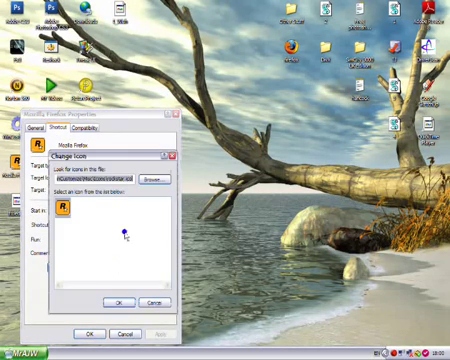
Select the custom star game icon file for the Firefox shortcut and confirm.
{"action": "left_click", "coordinate": [165, 177]}
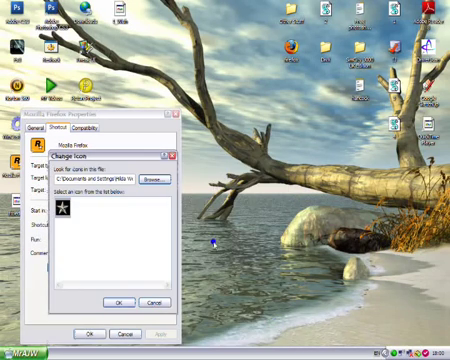
{"action": "left_click", "coordinate": [147, 302]}
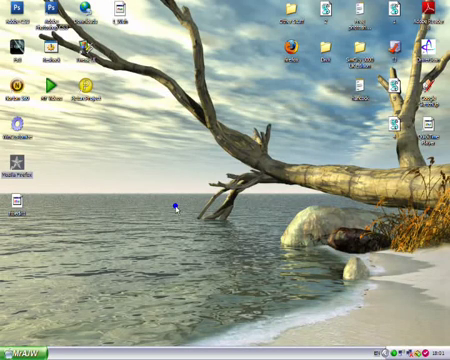
{"action": "mouse_move", "coordinate": [176, 202]}
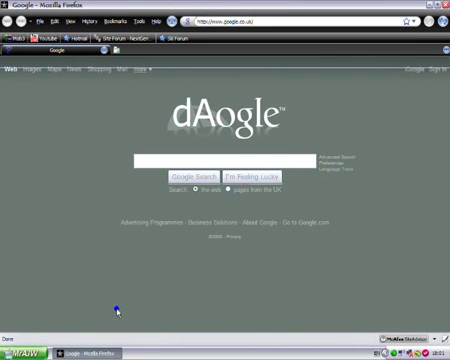
{"action": "mouse_move", "coordinate": [115, 135]}
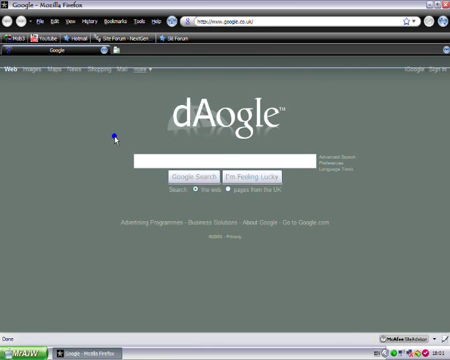
{"action": "mouse_move", "coordinate": [133, 148]}
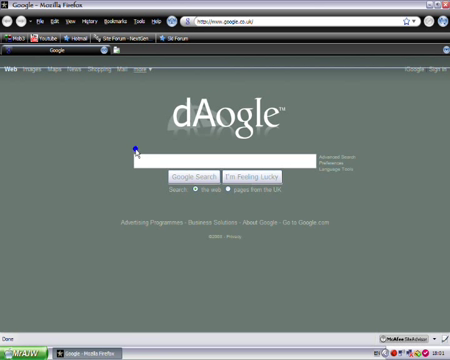